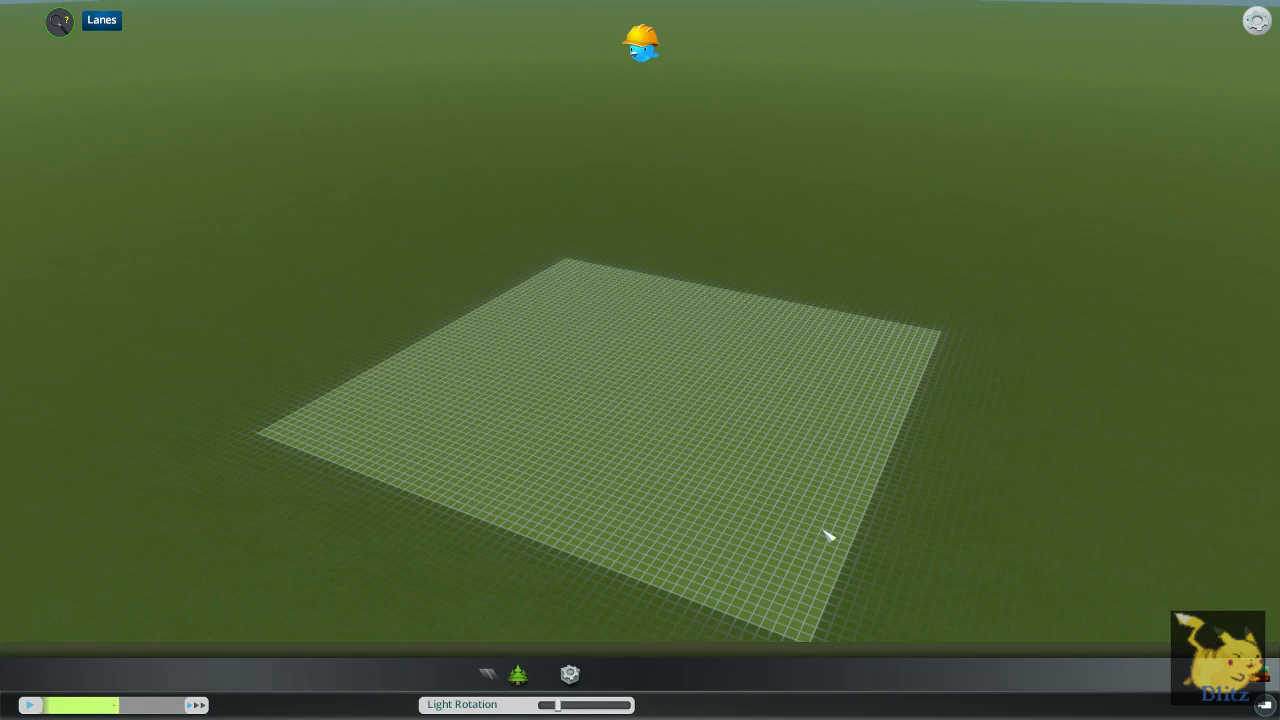
mouse_move(742, 474)
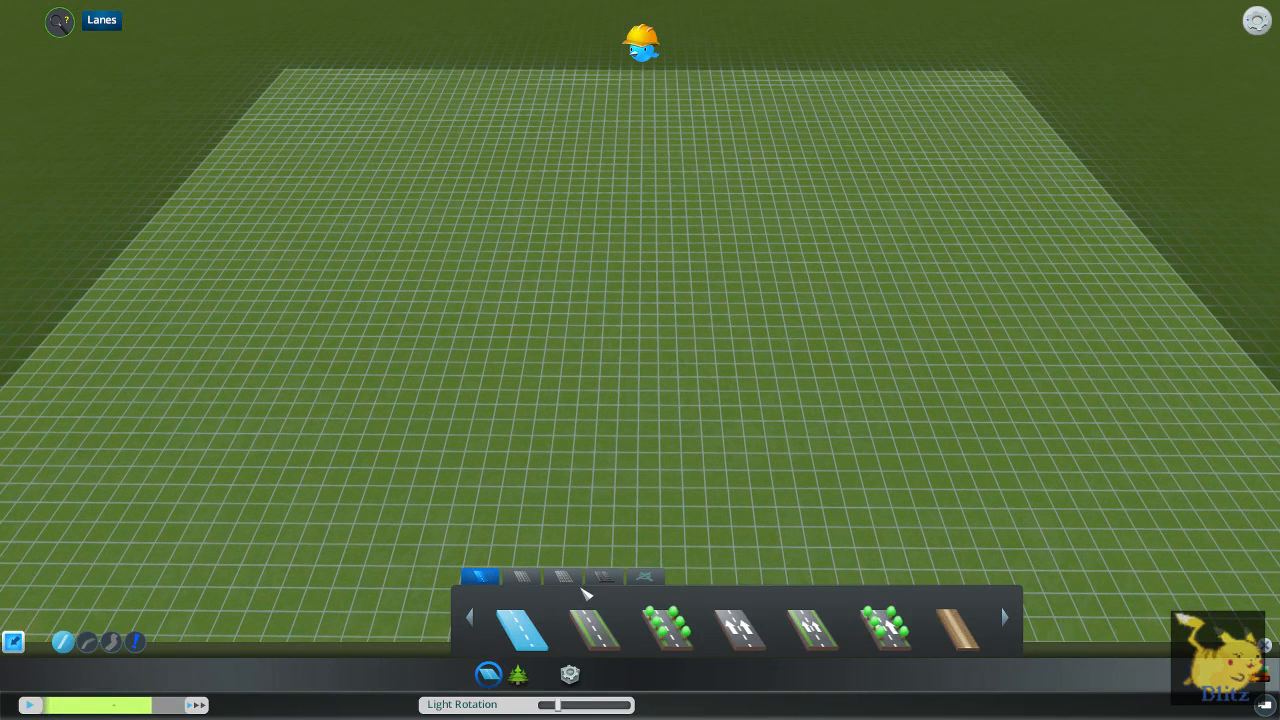
Preview two prebuilt interchange templates, then go back to the basic road types.
left_click(645, 577)
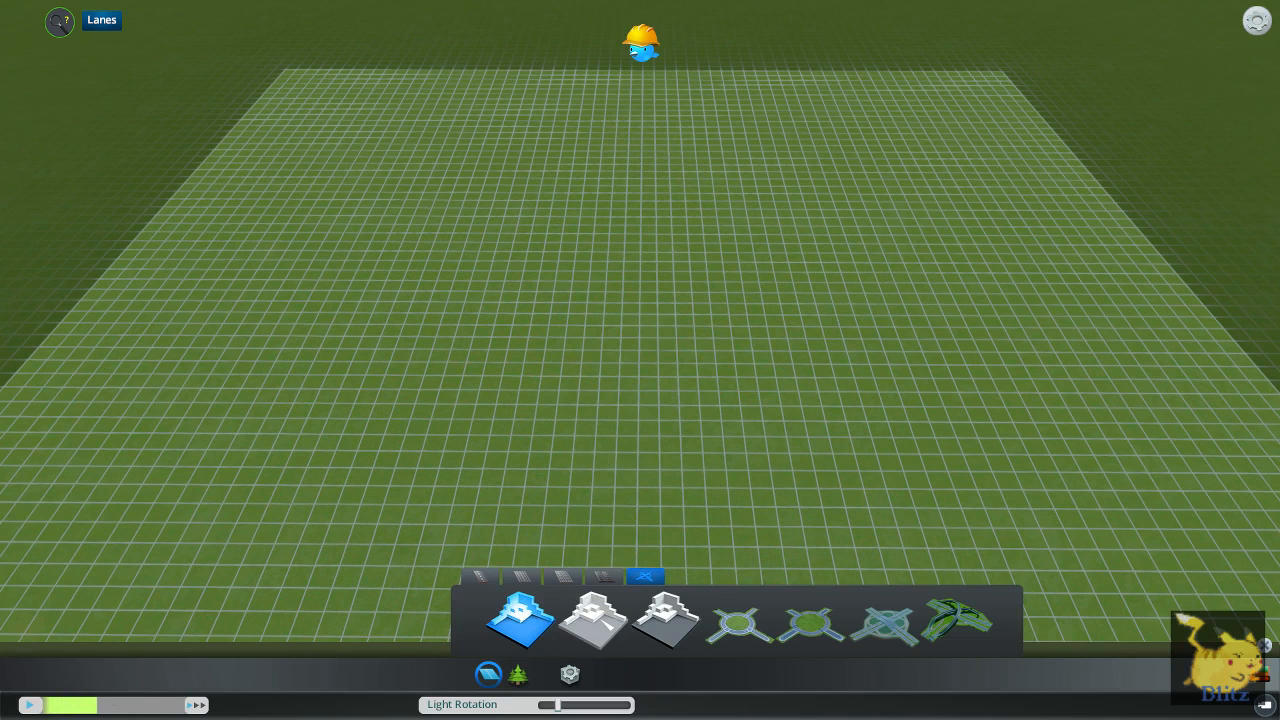
left_click(593, 620)
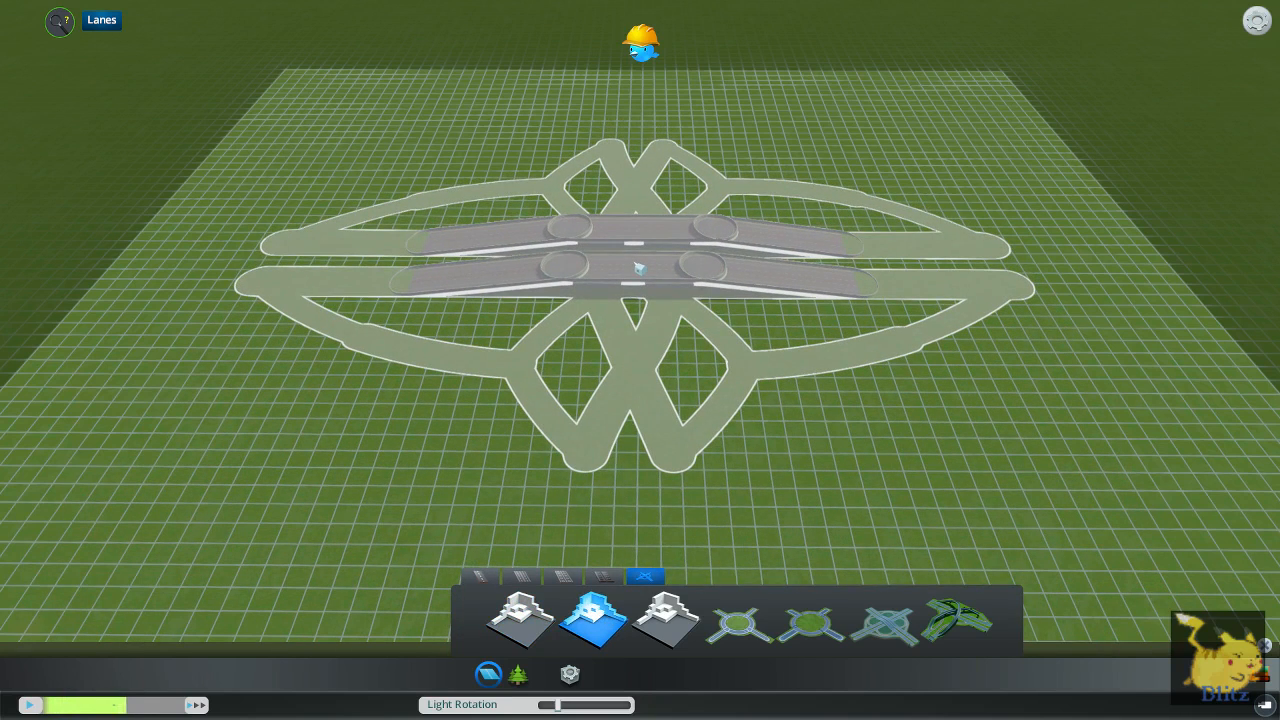
left_click(665, 617)
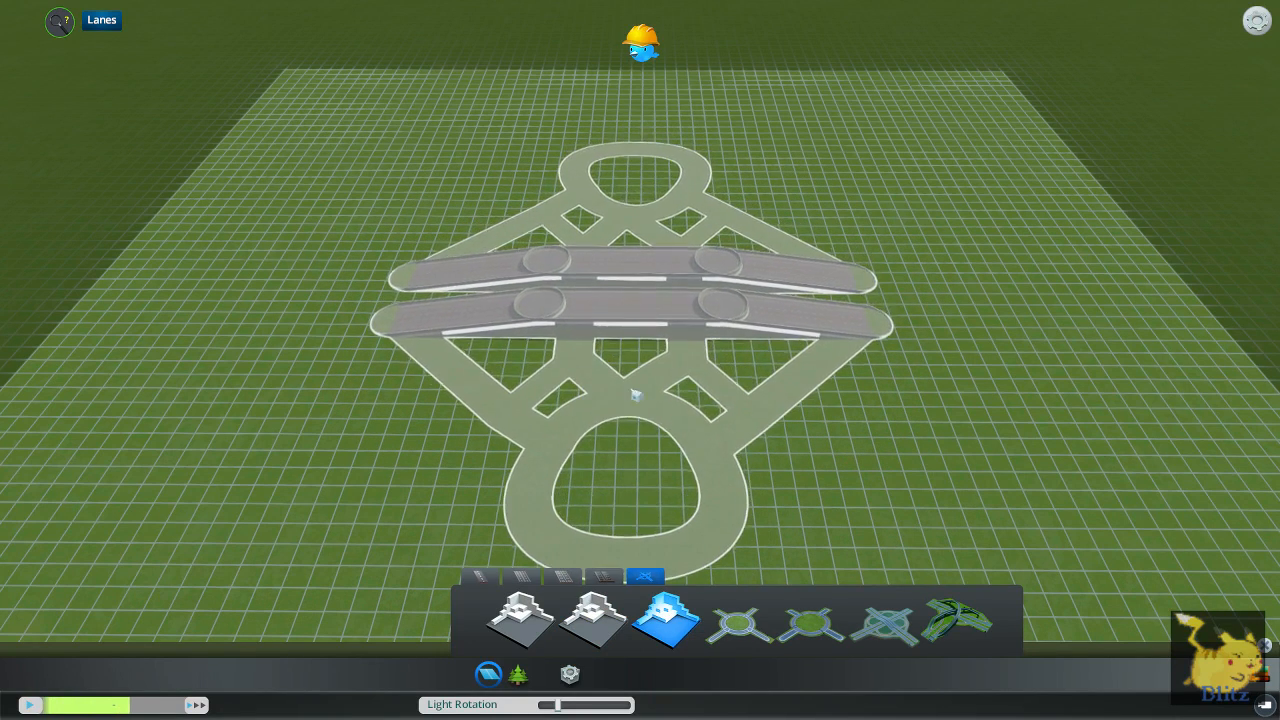
left_click(481, 577)
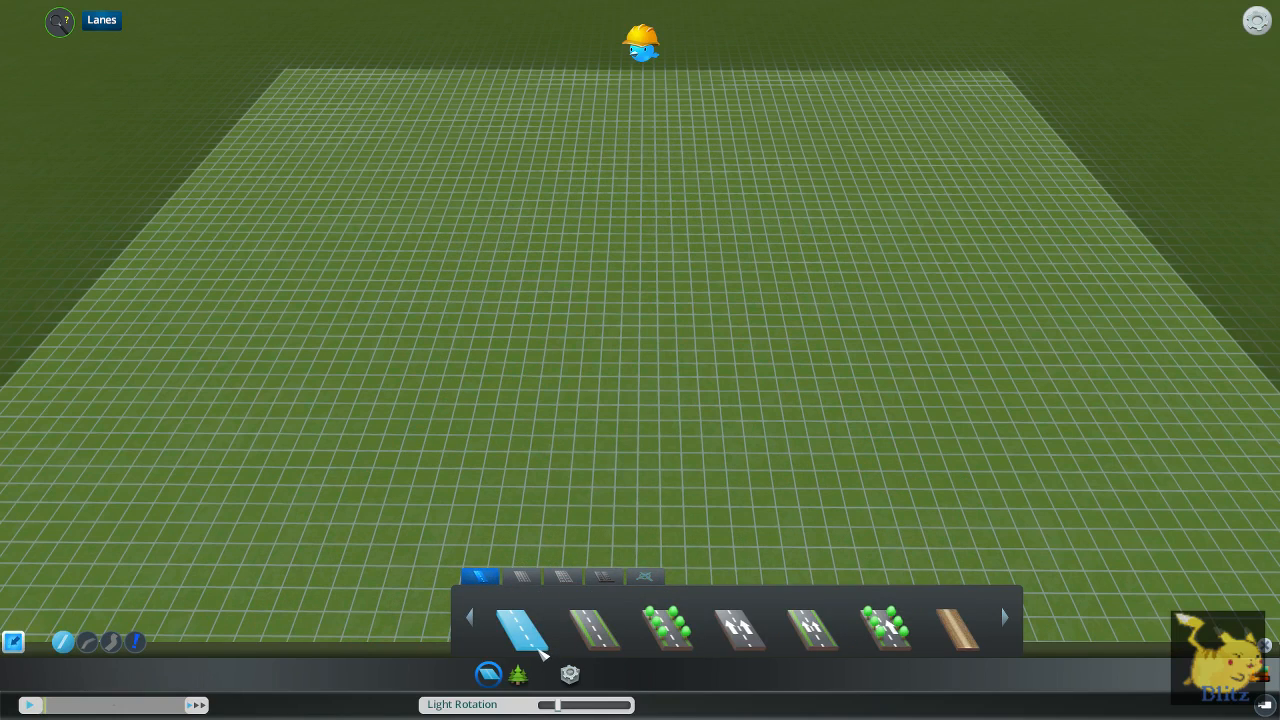
Pick a one-way highway and draw a highway lane up the length of the grid.
left_click(563, 577)
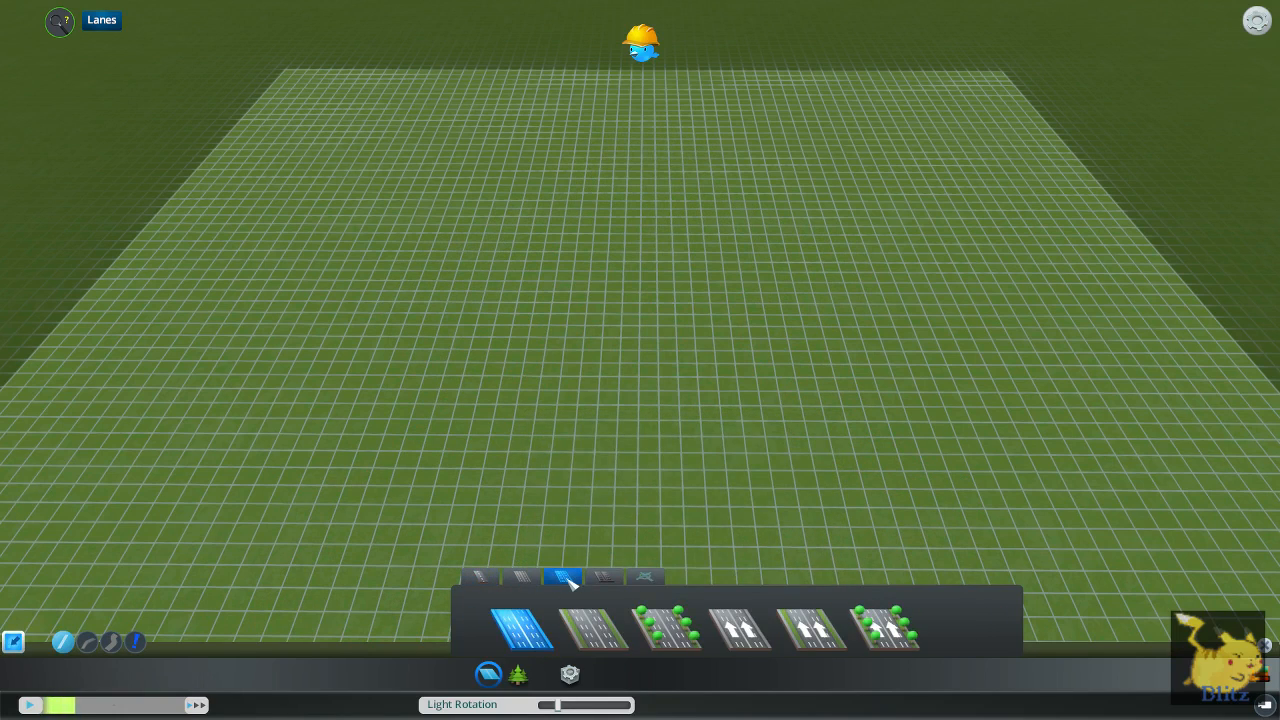
left_click(604, 577)
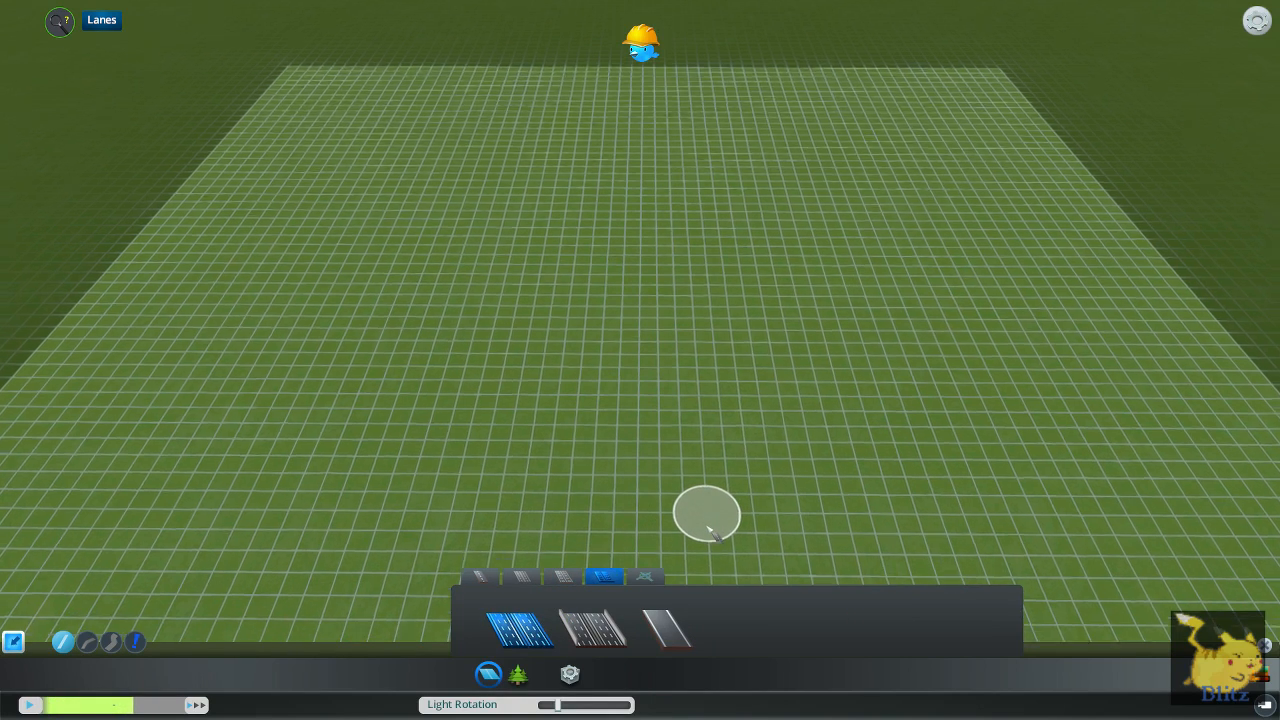
left_click_drag(705, 530, 680, 195)
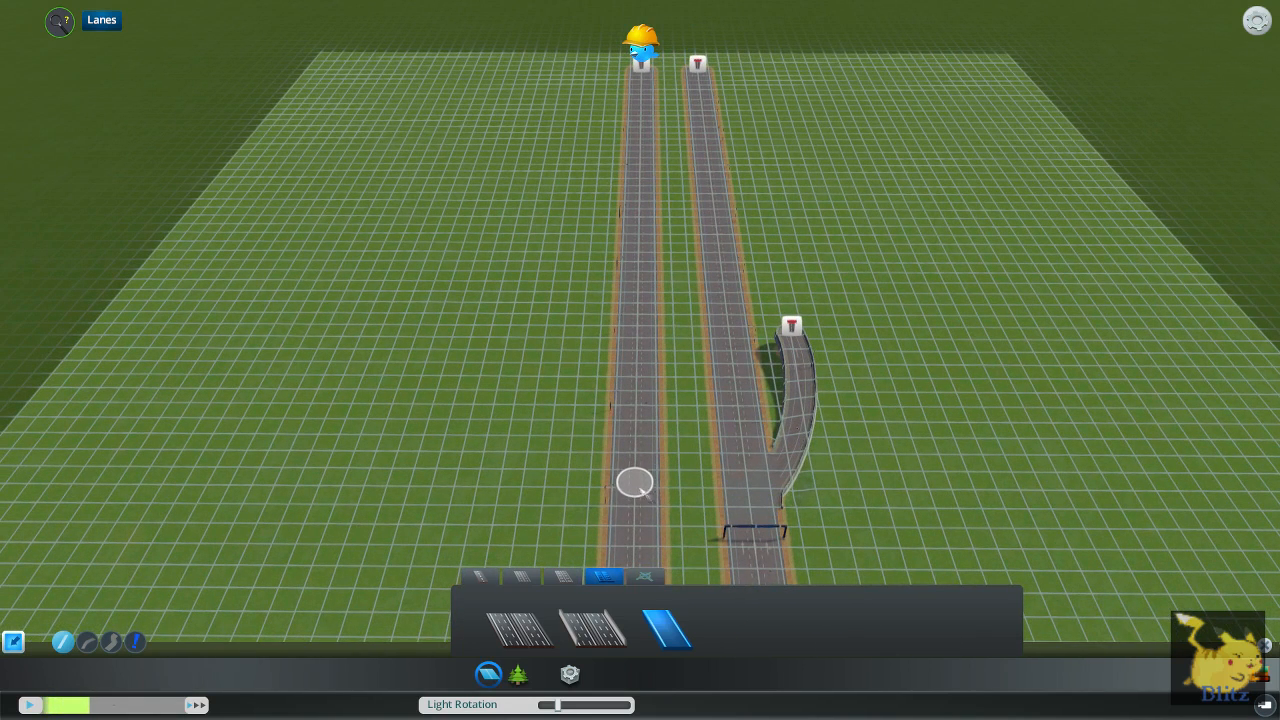
Place the connector road linking the two highways.
left_click(633, 482)
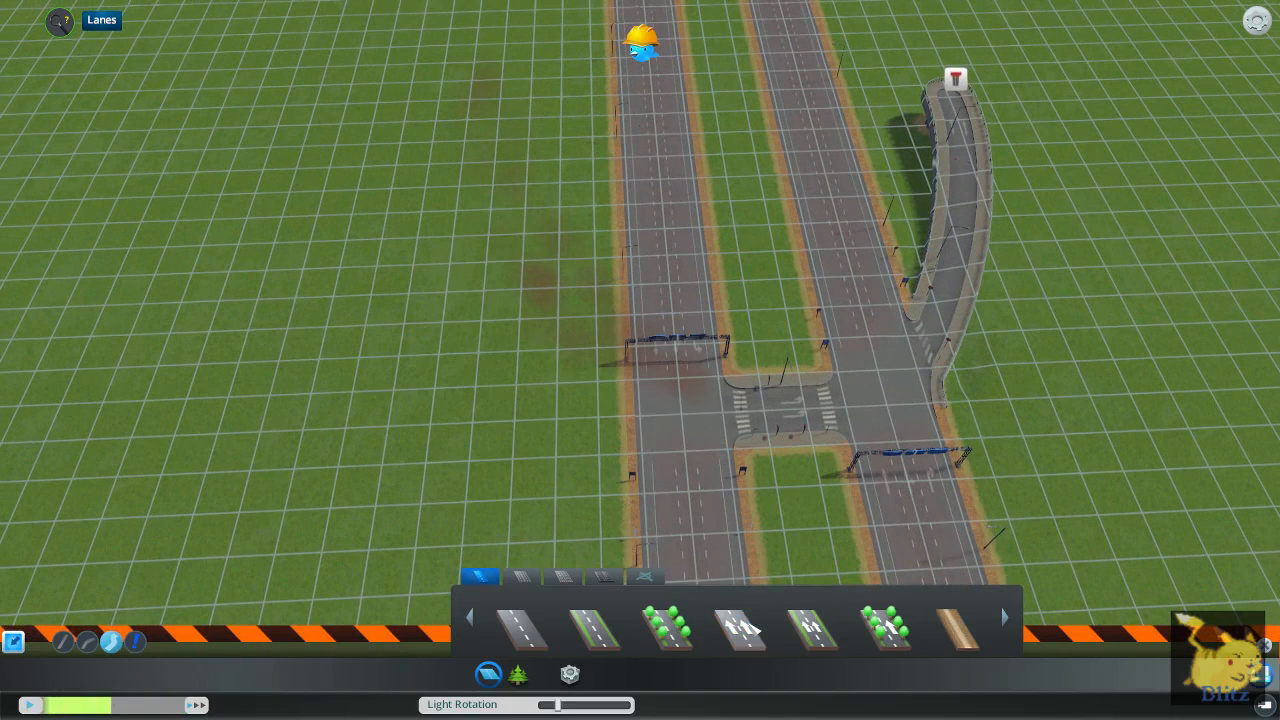
left_click(741, 627)
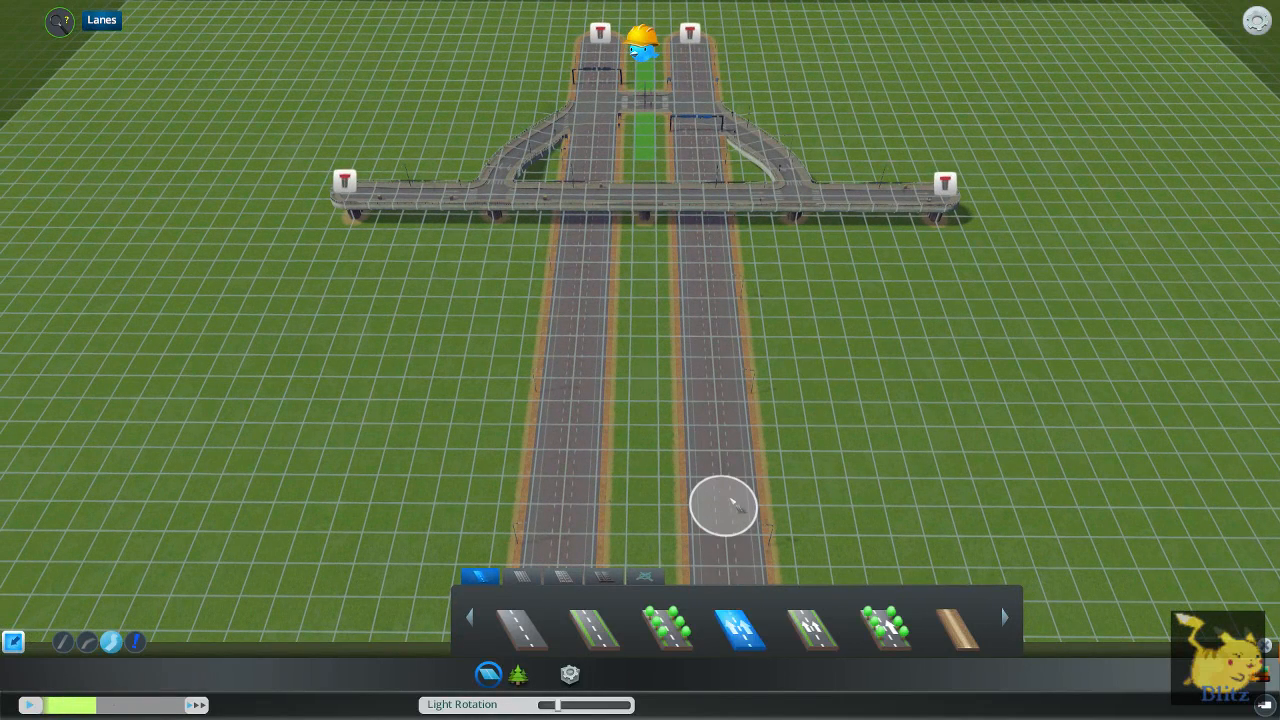
mouse_move(573, 378)
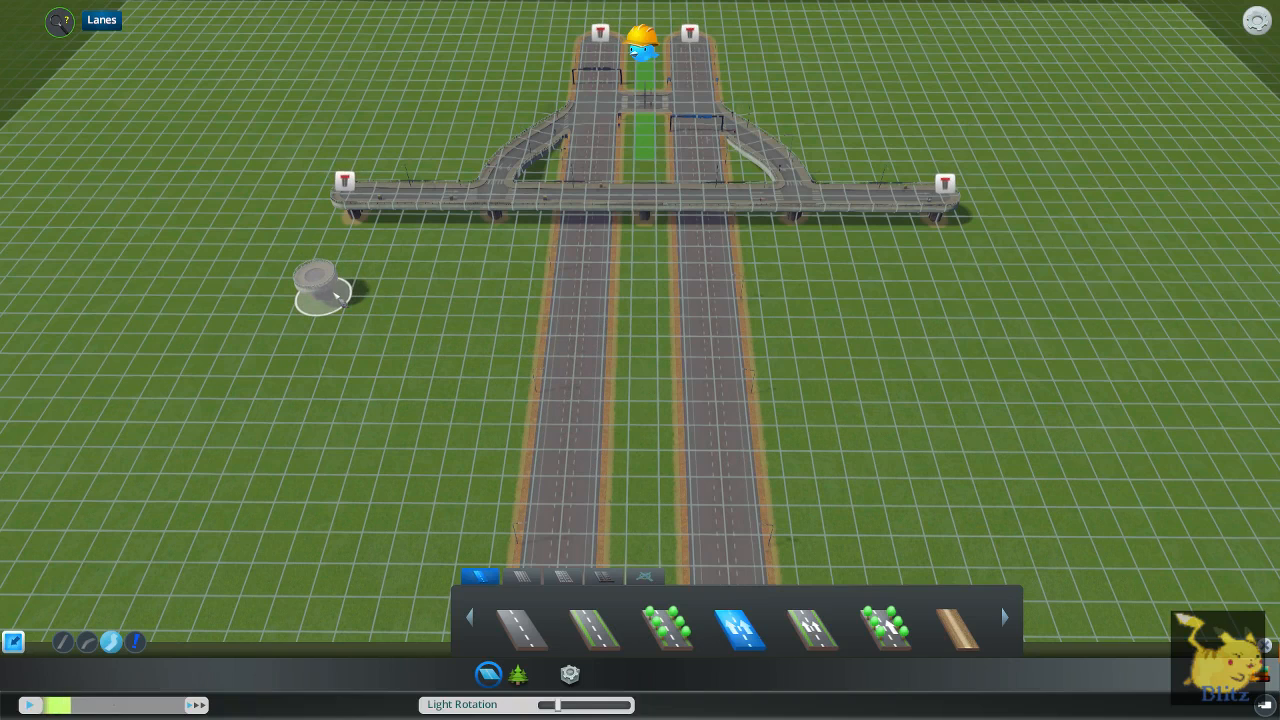
Draw a road straight across both parallel highways.
left_click_drag(320, 290, 975, 290)
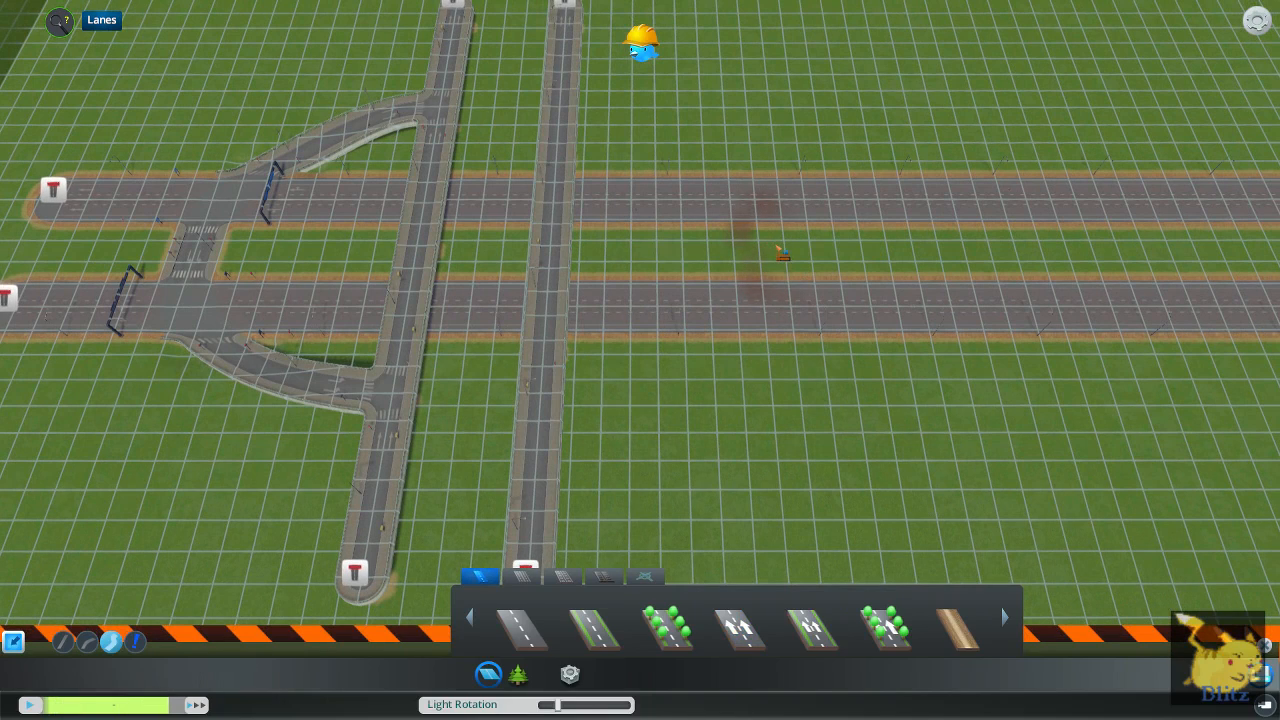
Draw a connector between the highways and a matching curved ramp on the right side.
left_click(740, 628)
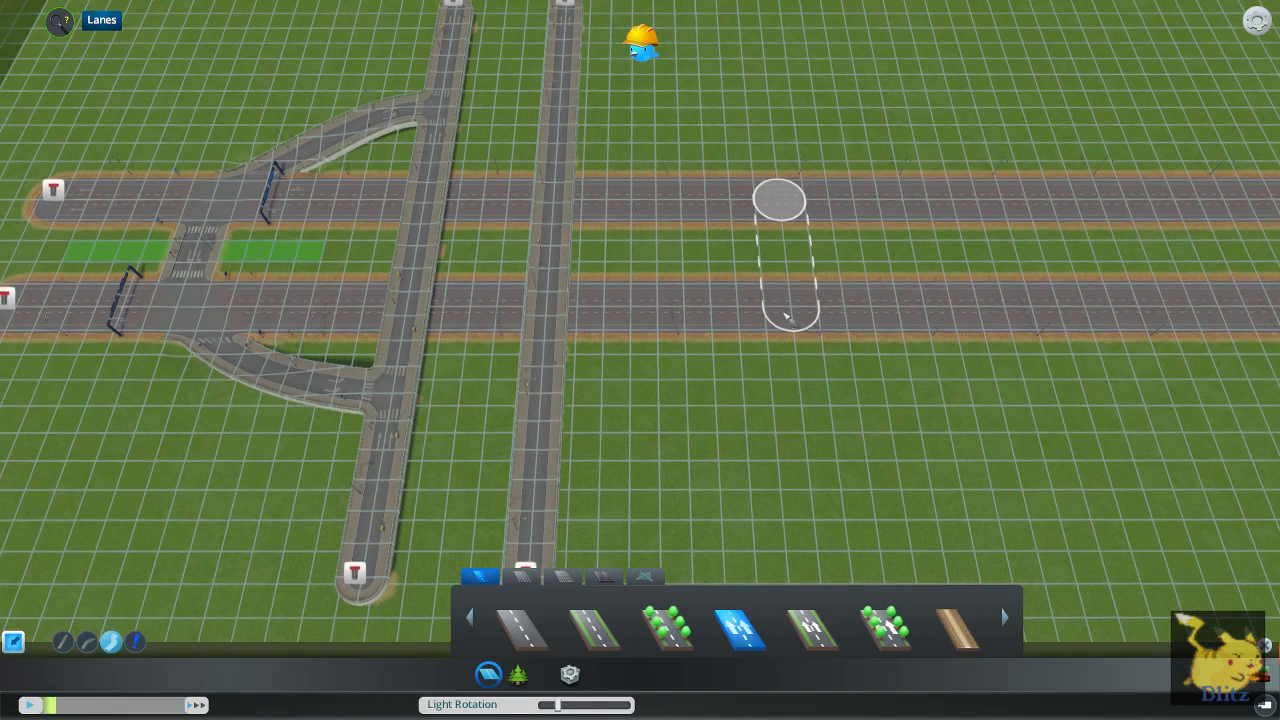
left_click(785, 255)
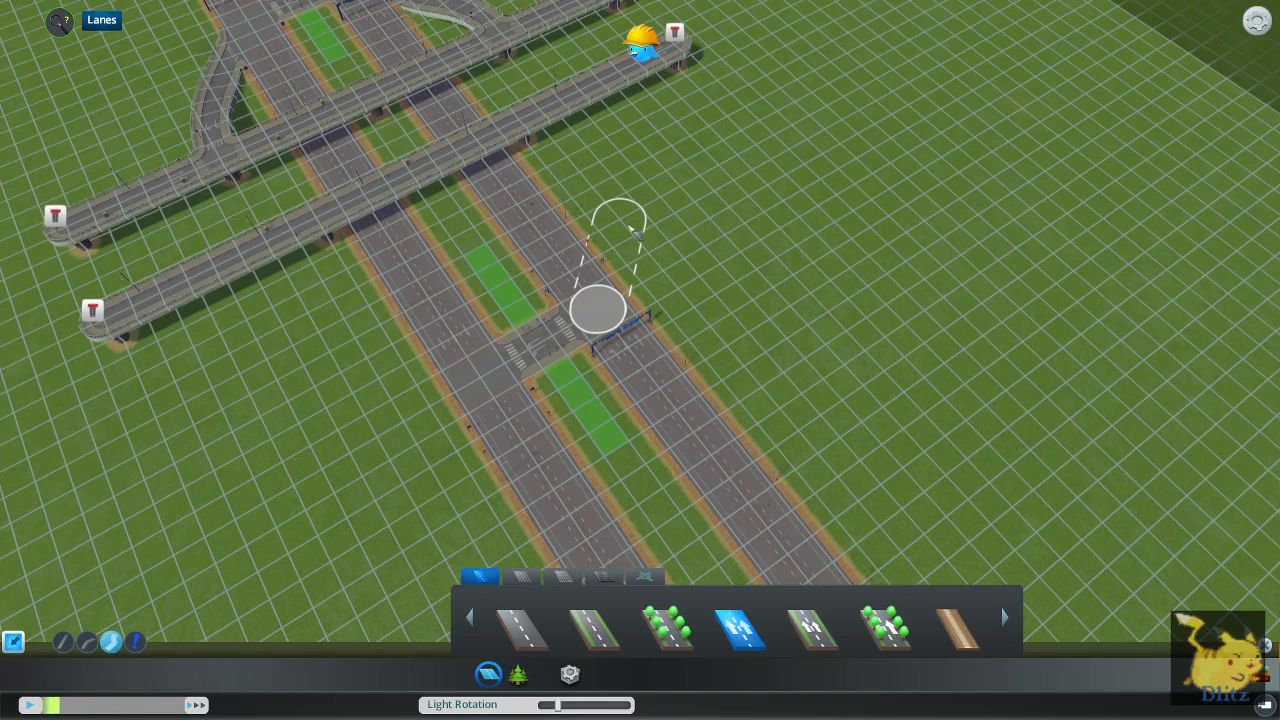
left_click_drag(598, 307, 565, 95)
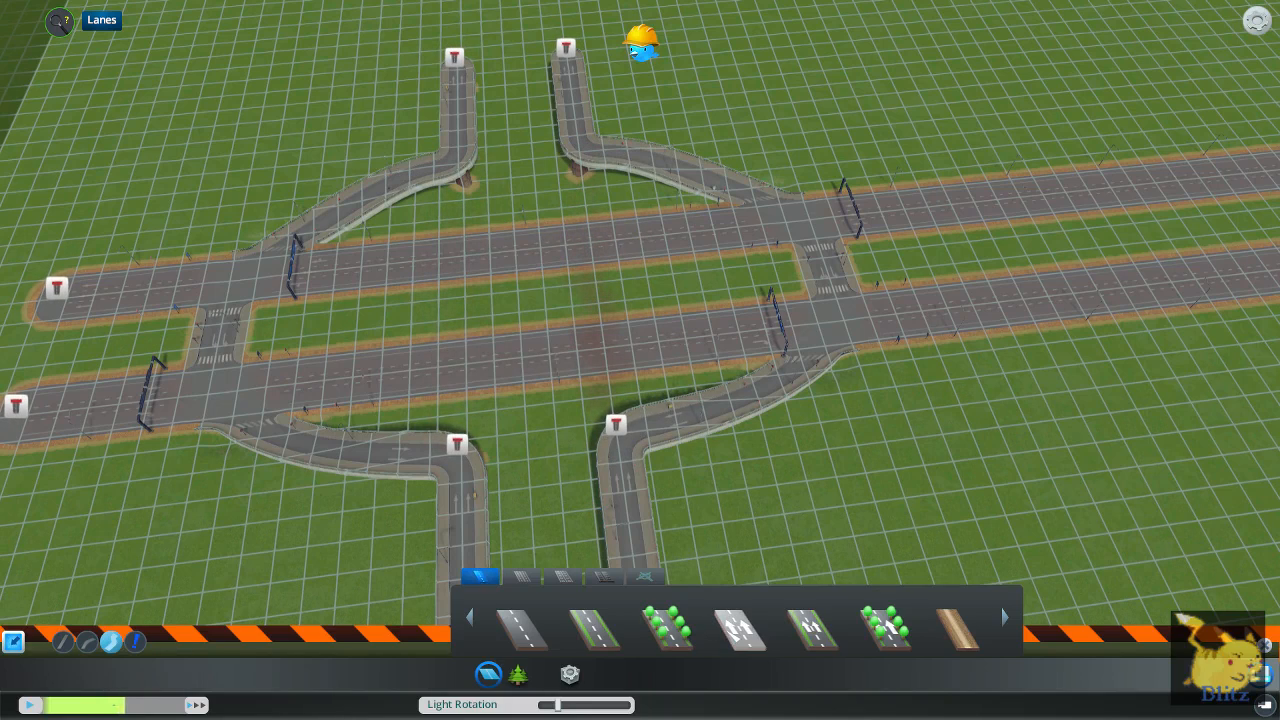
left_click(743, 630)
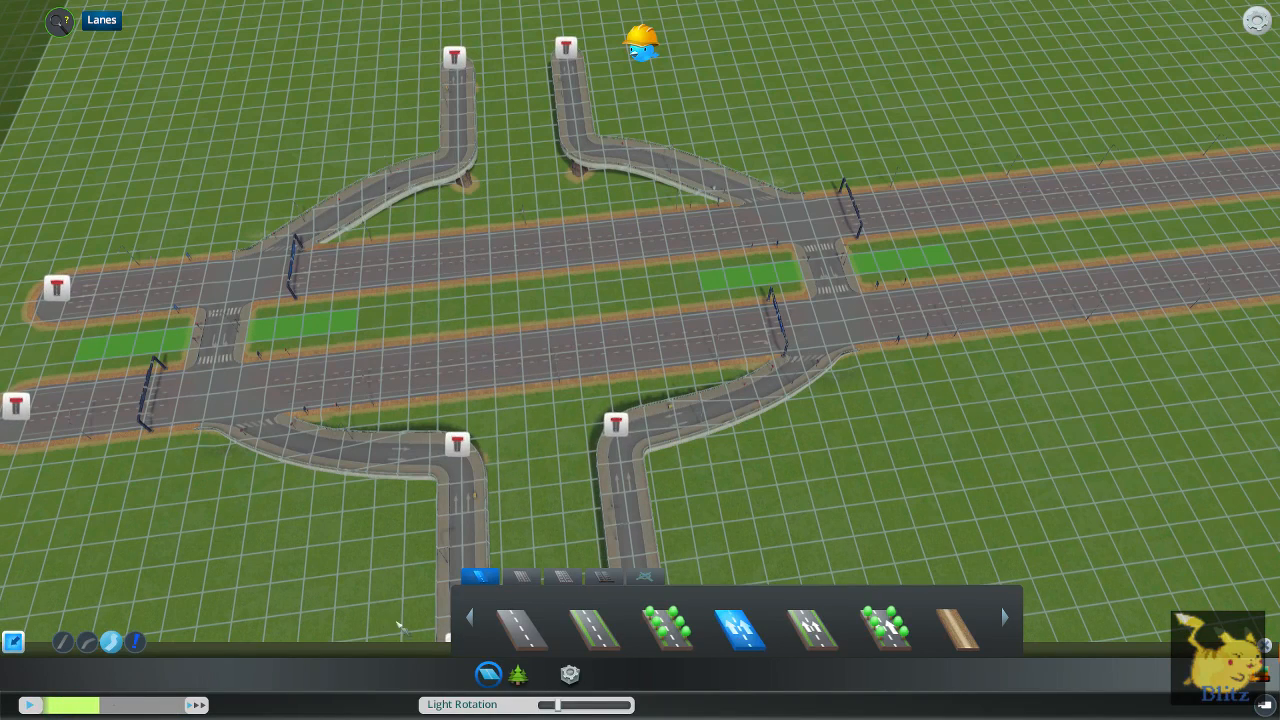
Begin laying the elevated looping ring road over the highways.
left_click(457, 444)
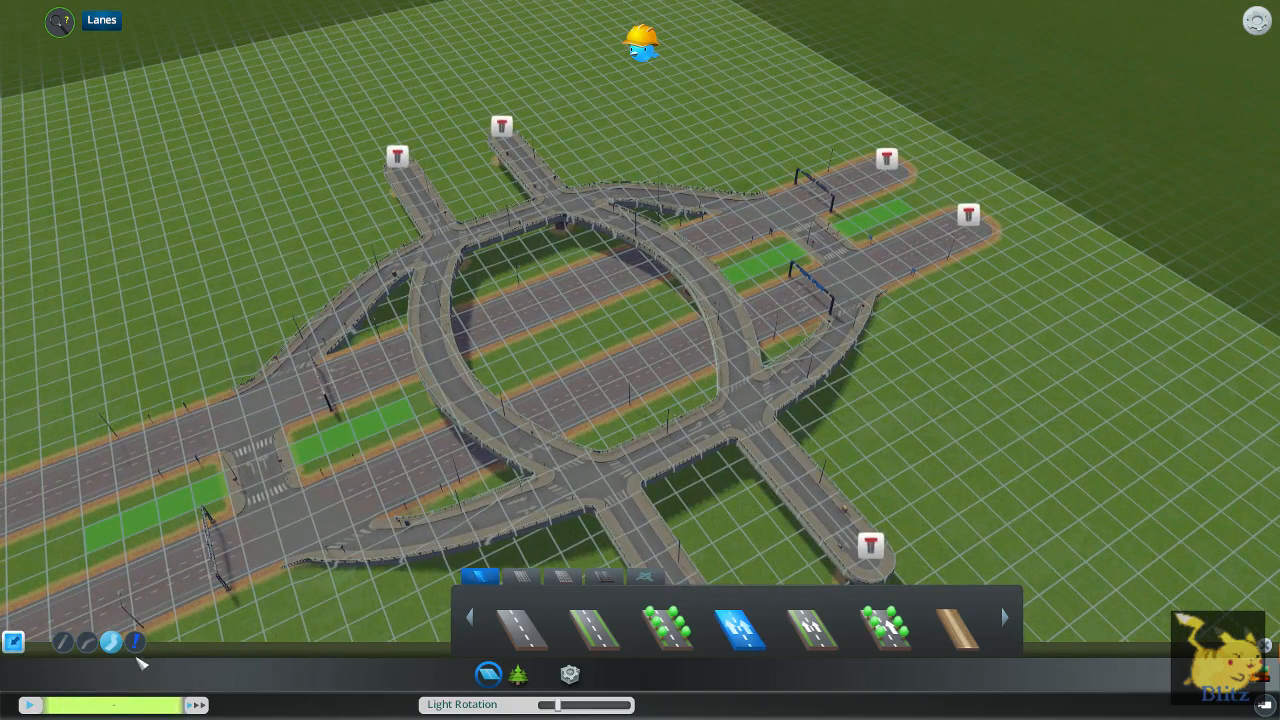
mouse_move(835, 357)
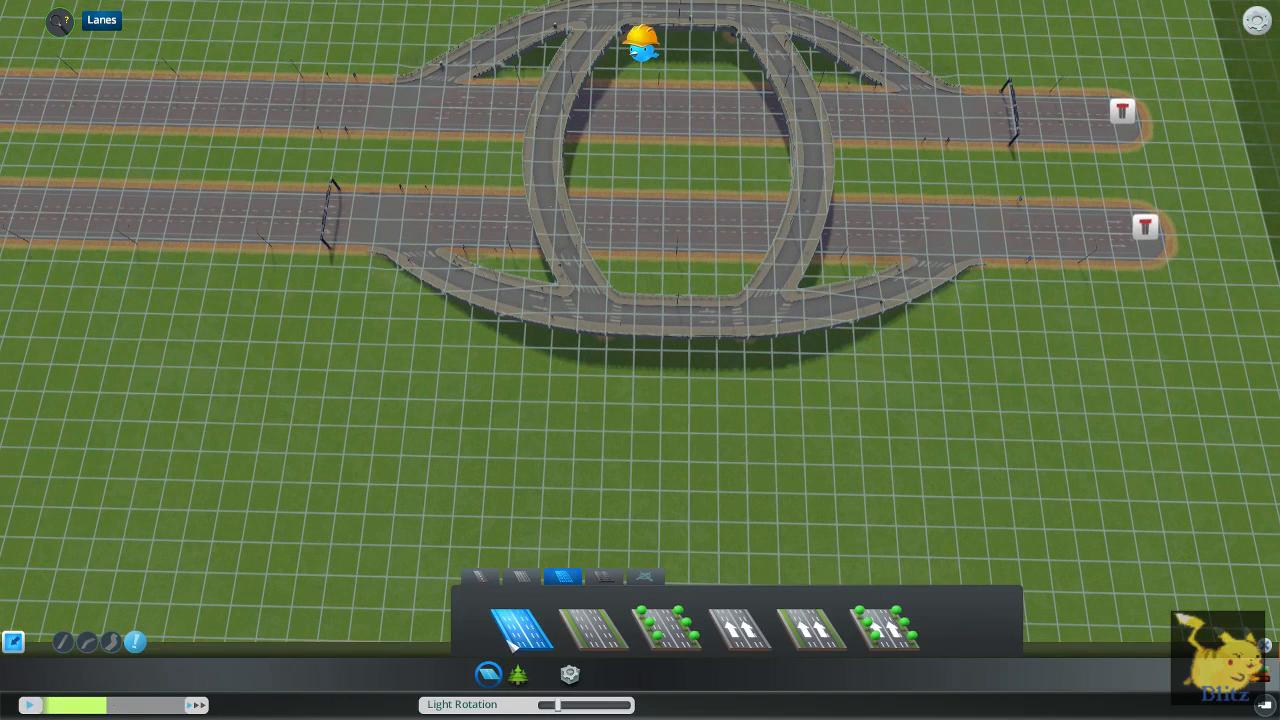
Scroll the view while clearing the leftover outward ramp stubs.
scroll("down", 3)
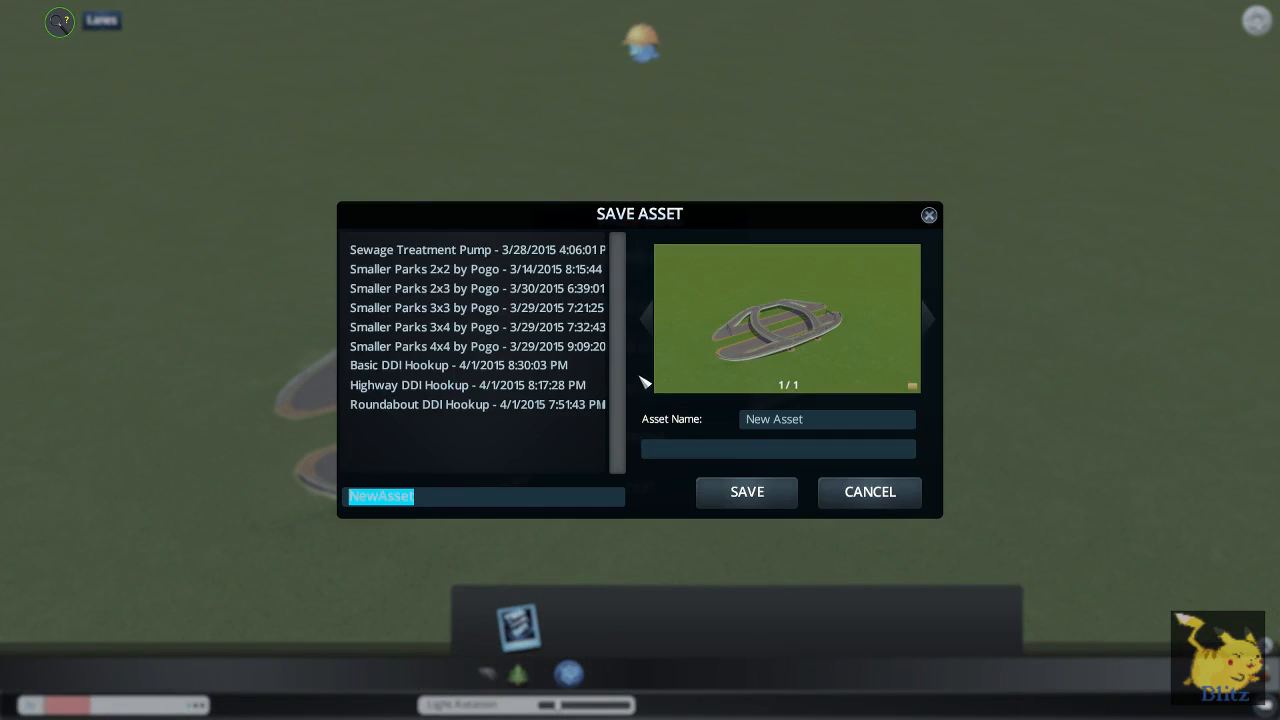
mouse_move(632, 433)
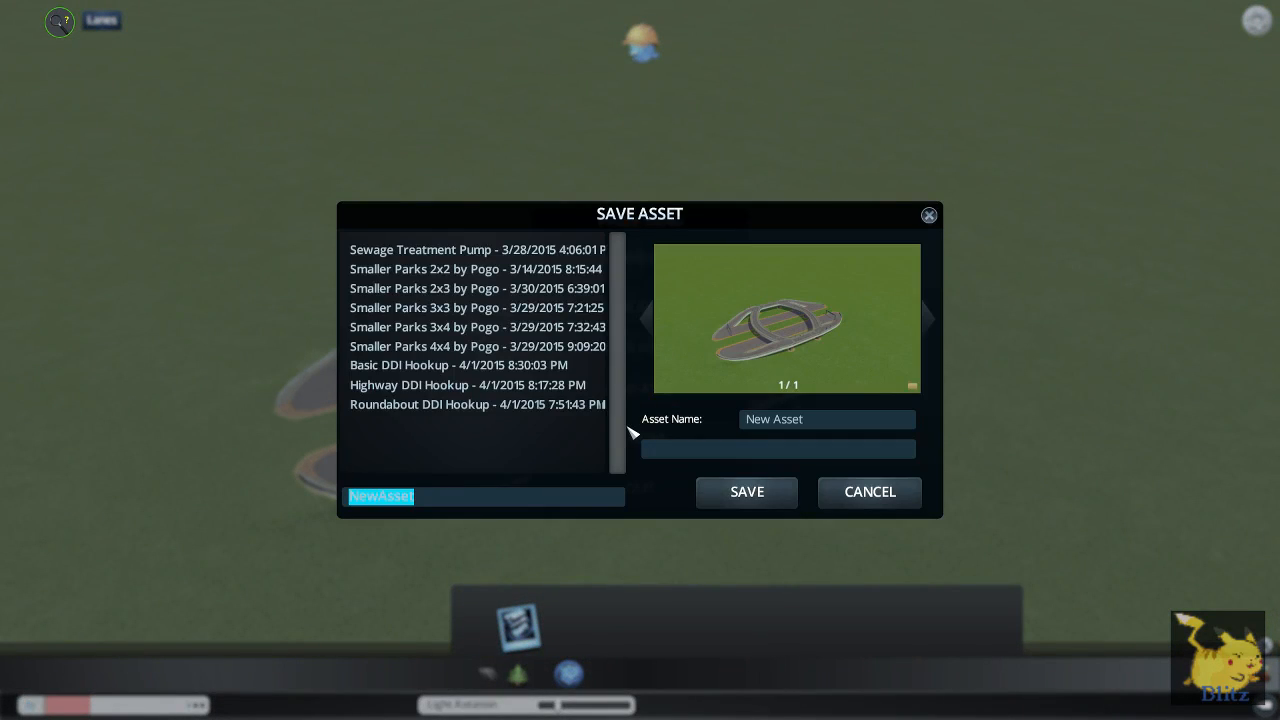
Enter 'Iris Interchange' as both the file name and the asset name.
type("Iris")
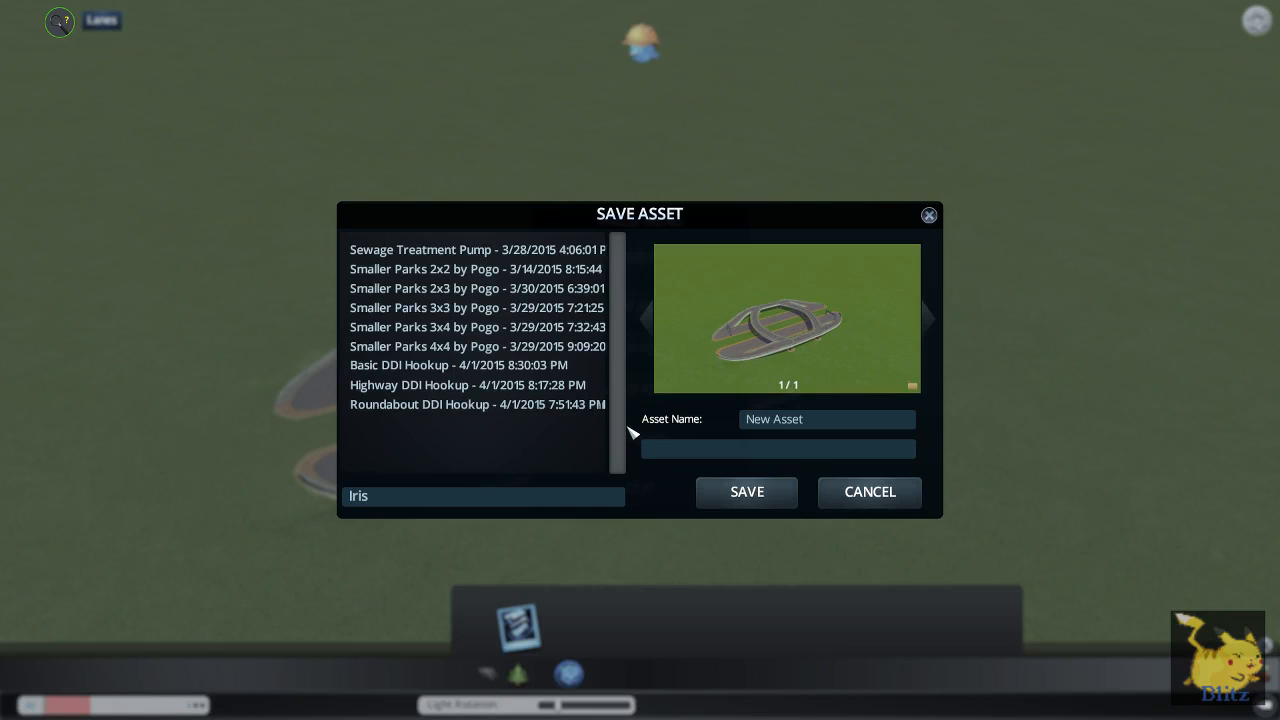
type("Interchange")
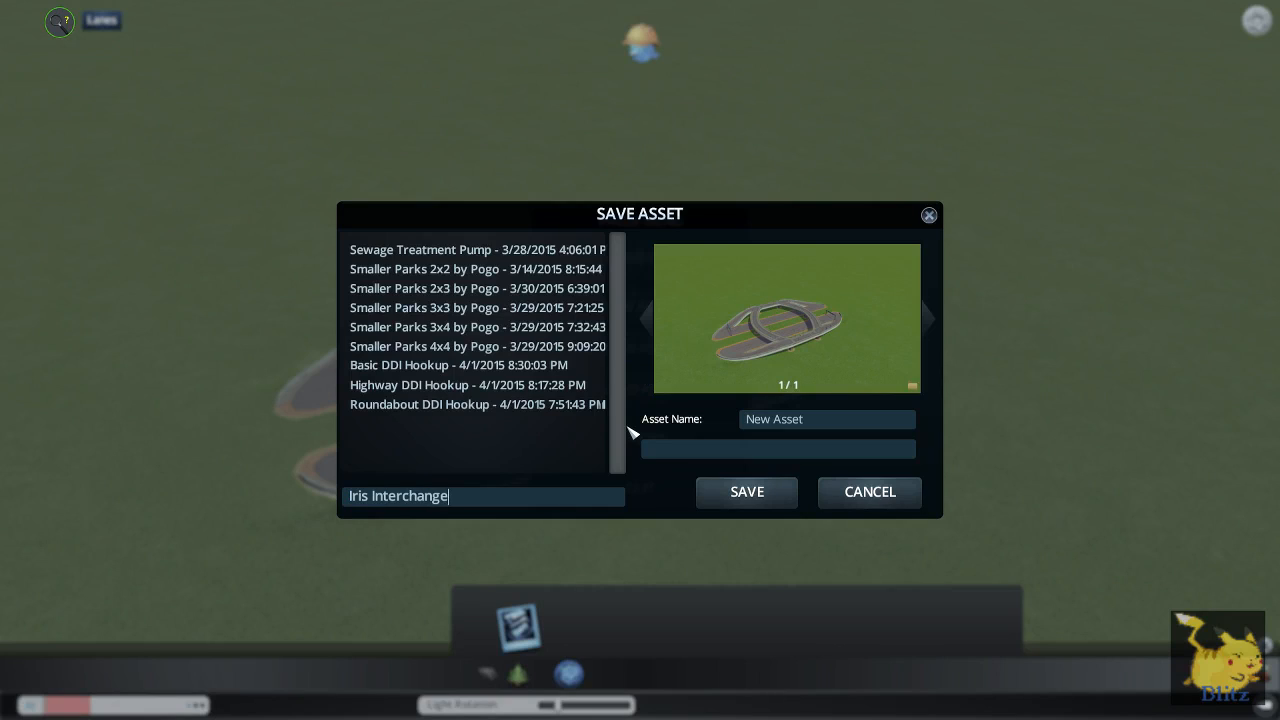
left_click(826, 419)
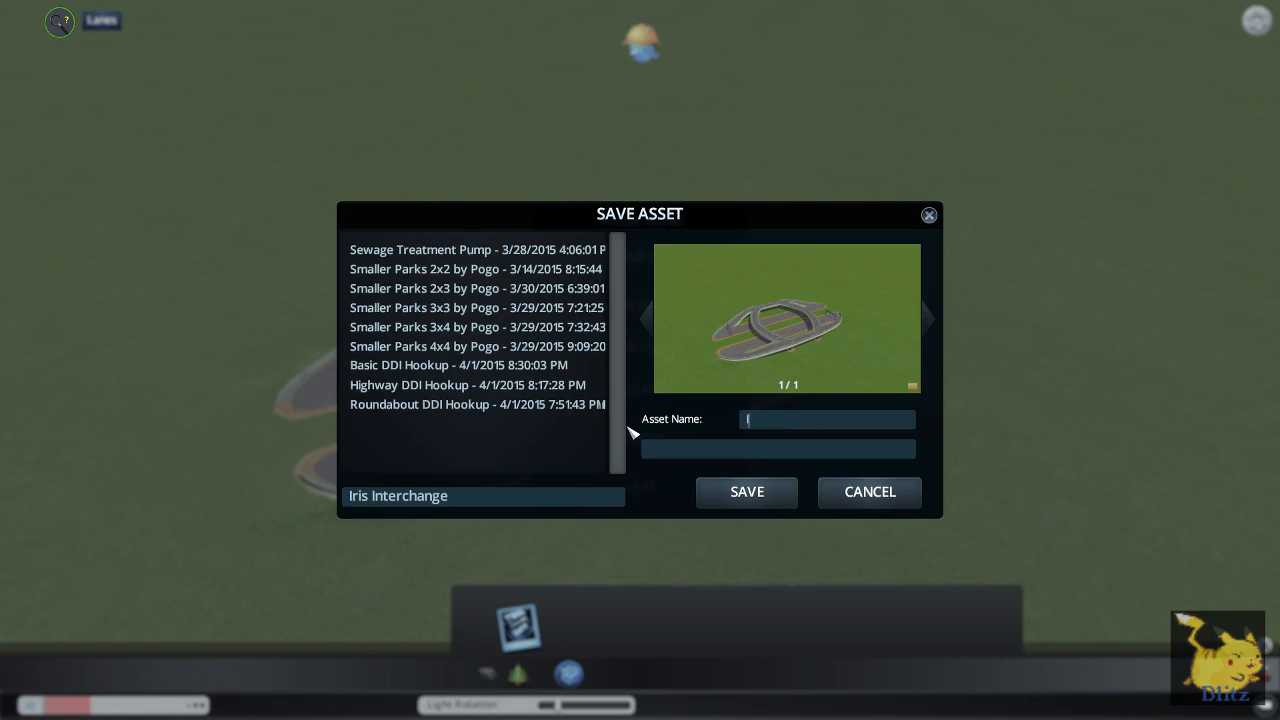
type("Iris Interchange")
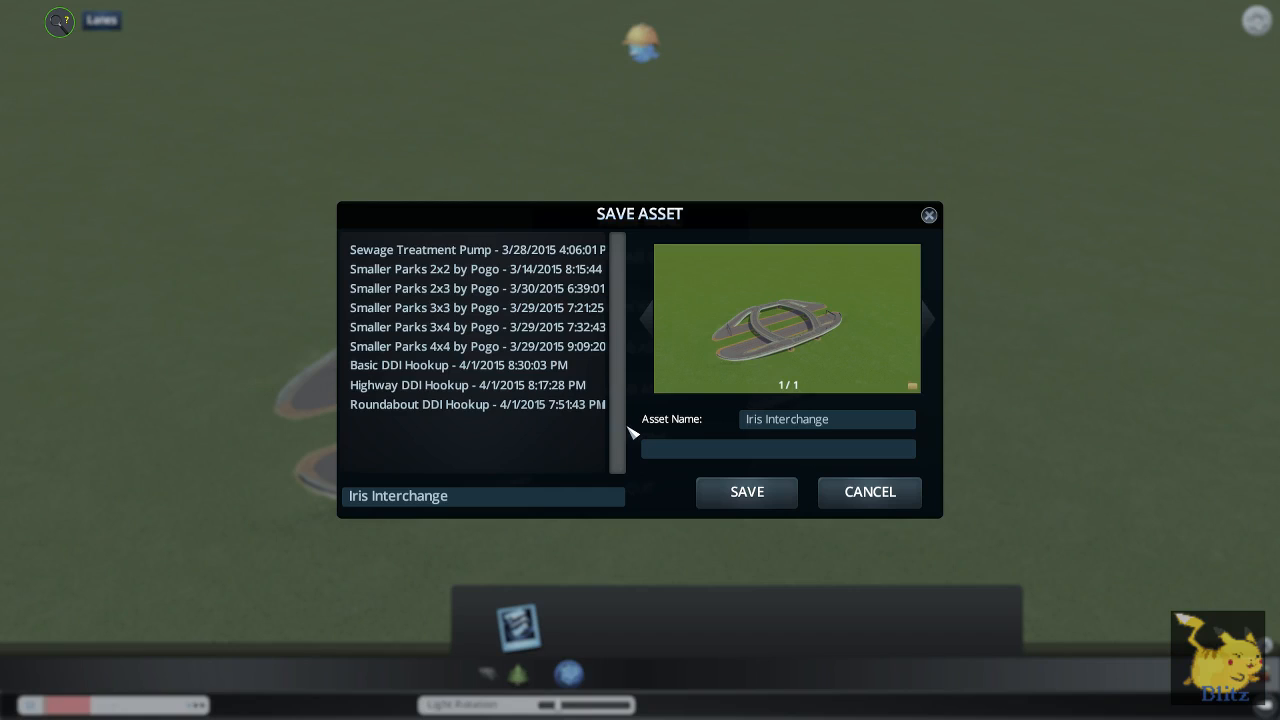
Add the description 'It was supposed to be a wishdog-bone rotary, b' and save.
left_click(778, 448)
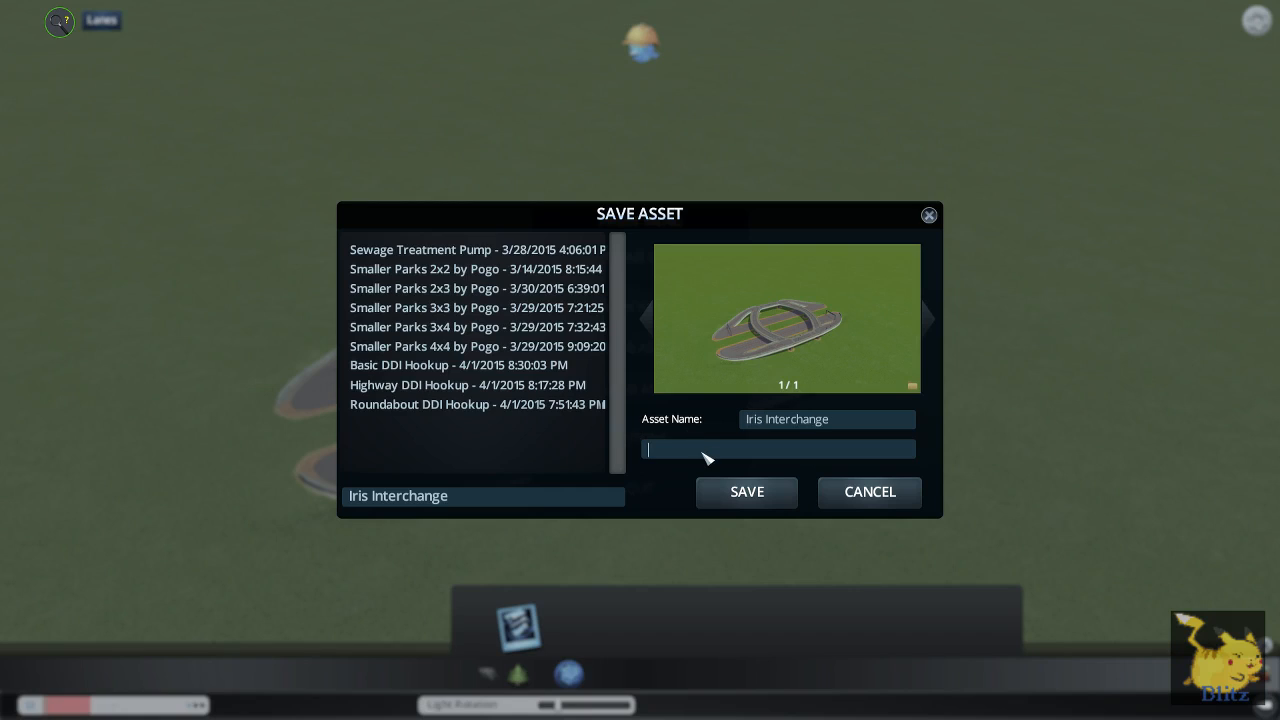
type("It was suppose")
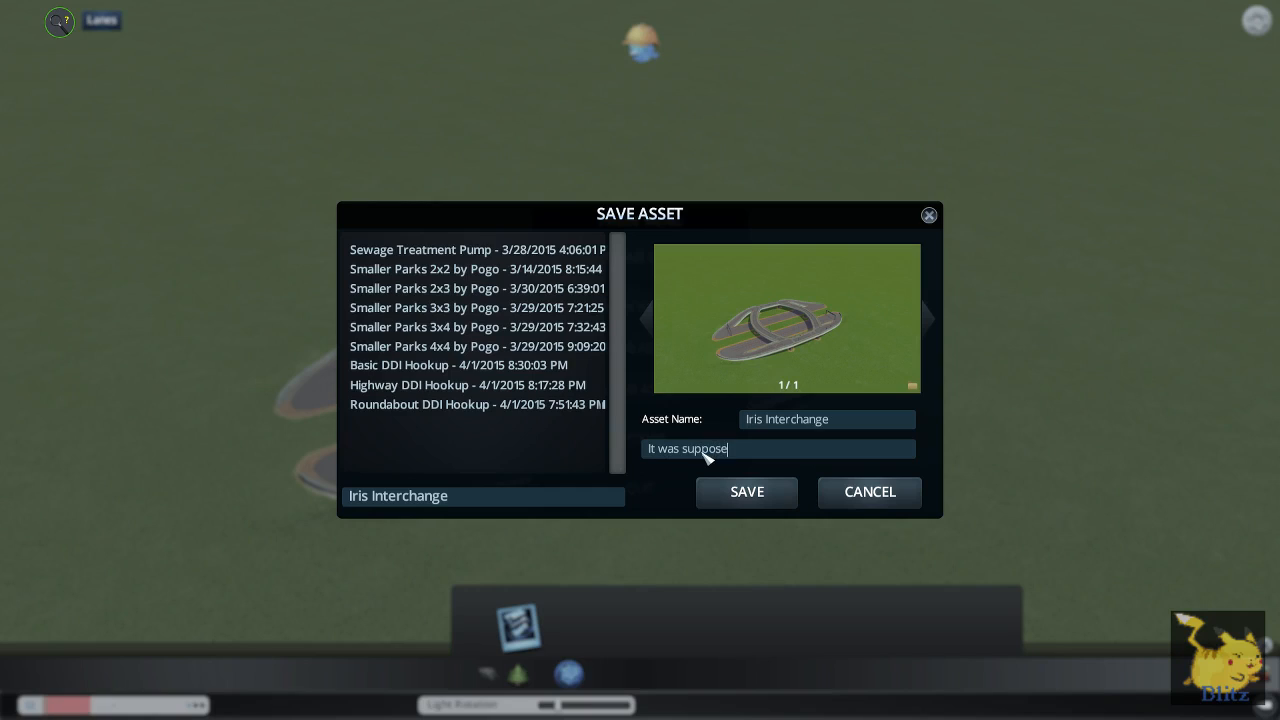
type("d to be a wish")
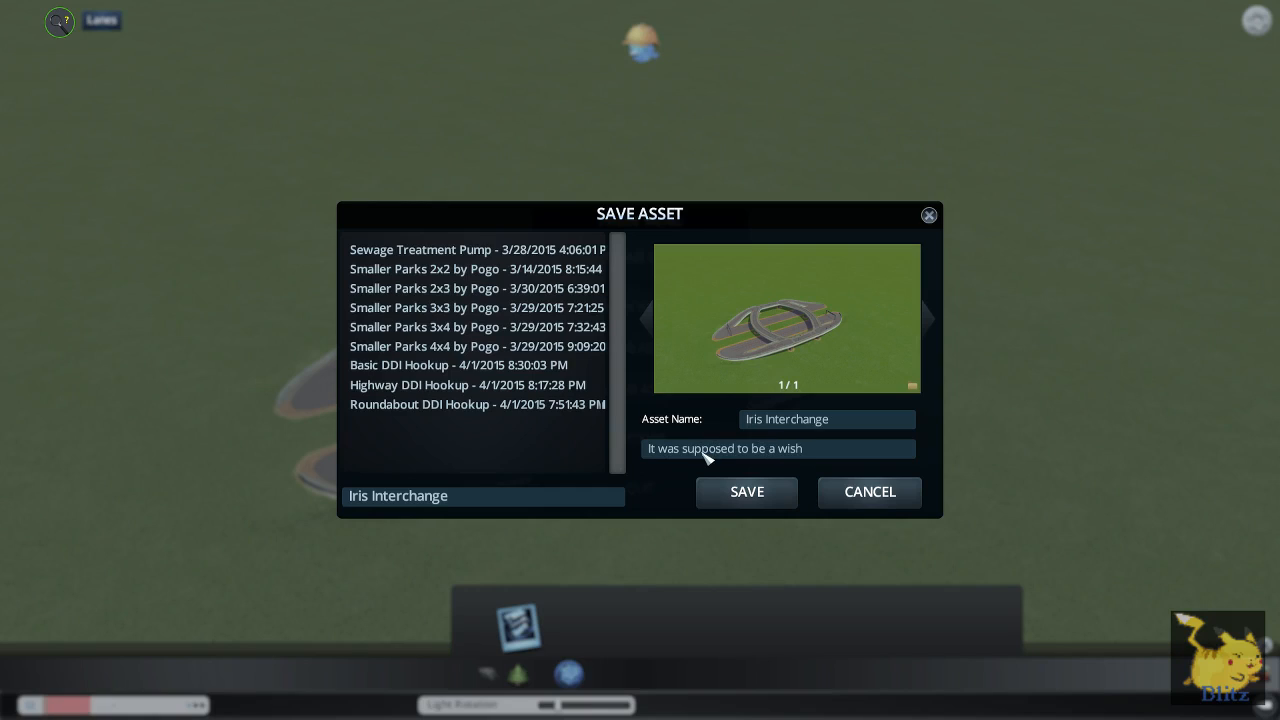
type("dog")
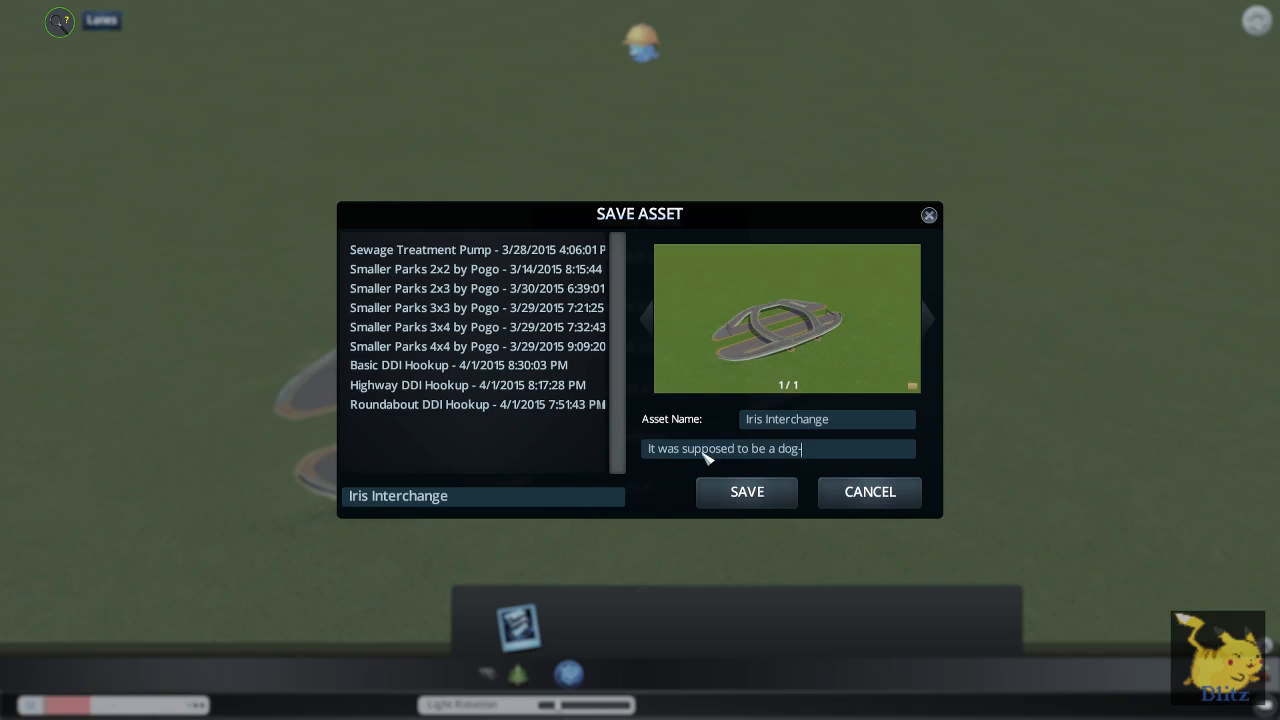
type("-bone rotary, b")
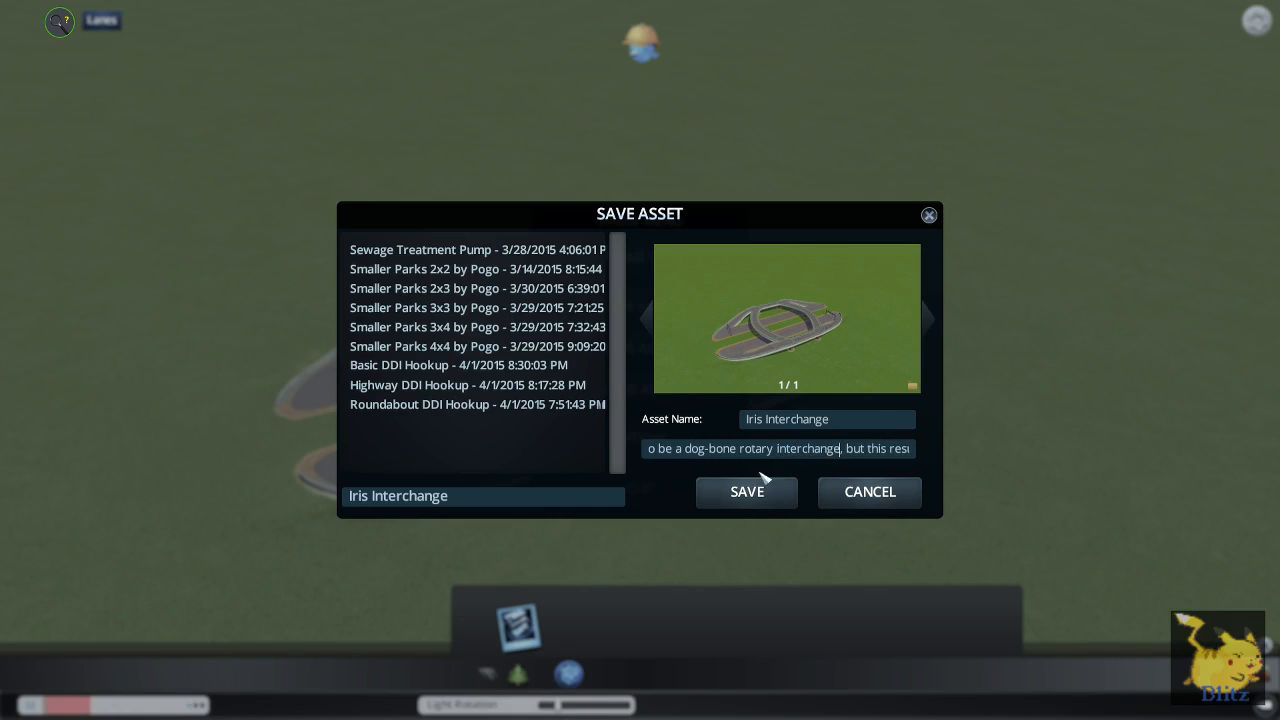
left_click(746, 492)
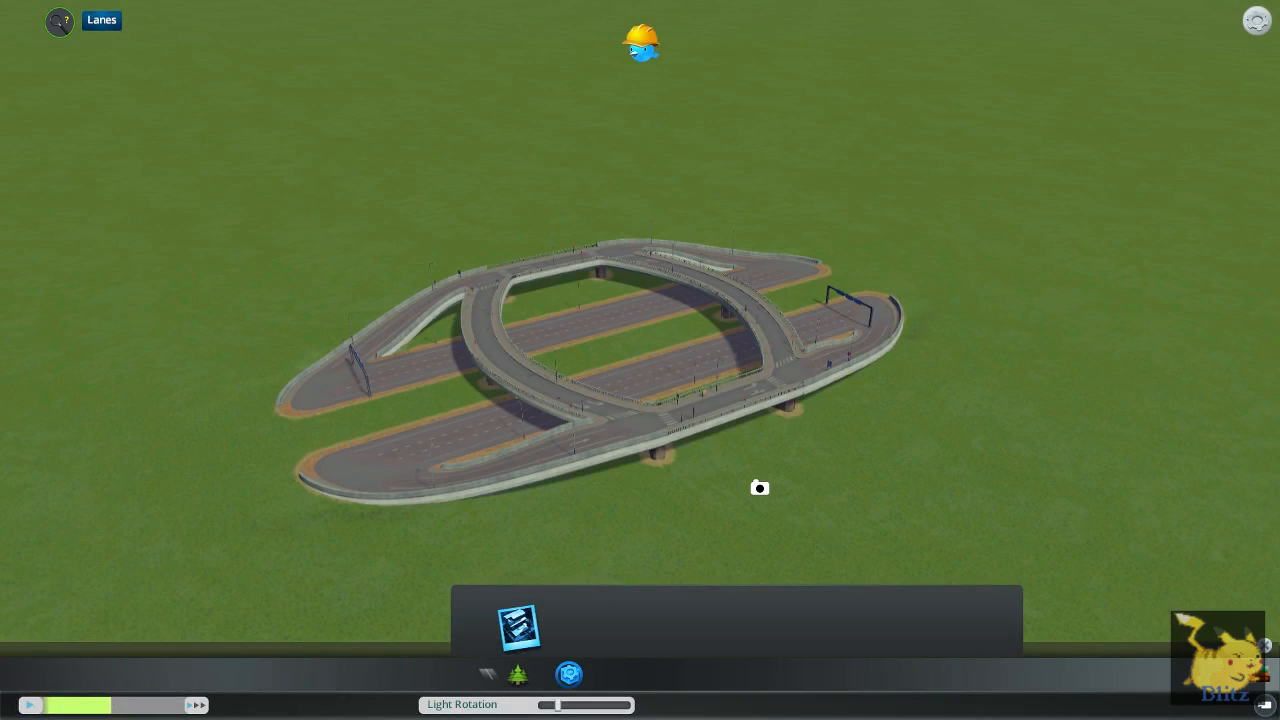